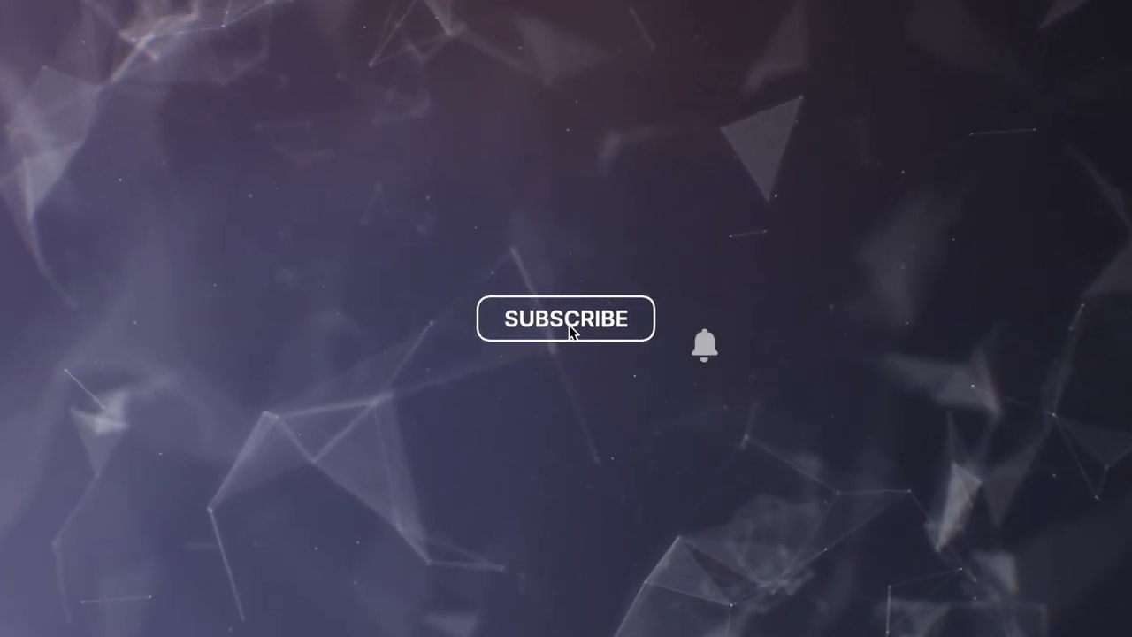
click(566, 318)
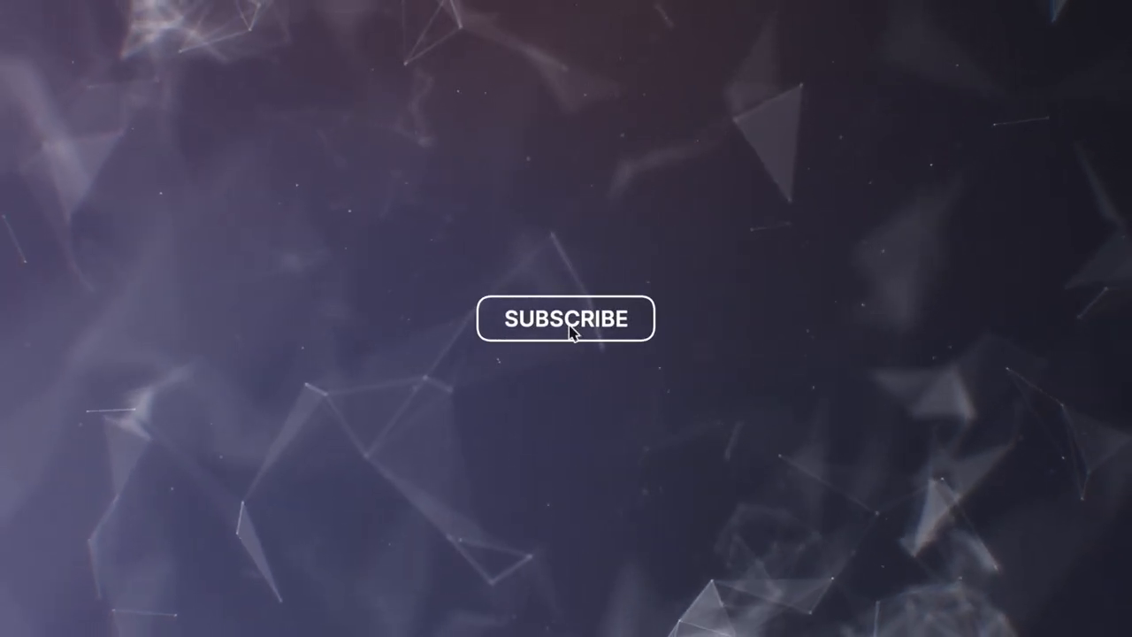
click(566, 318)
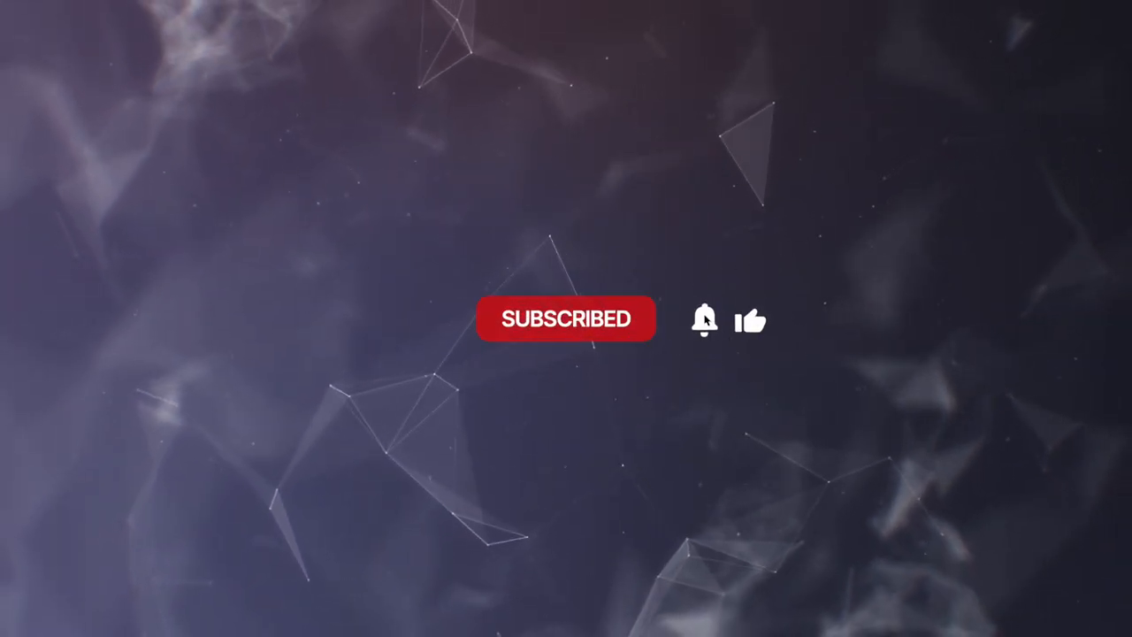